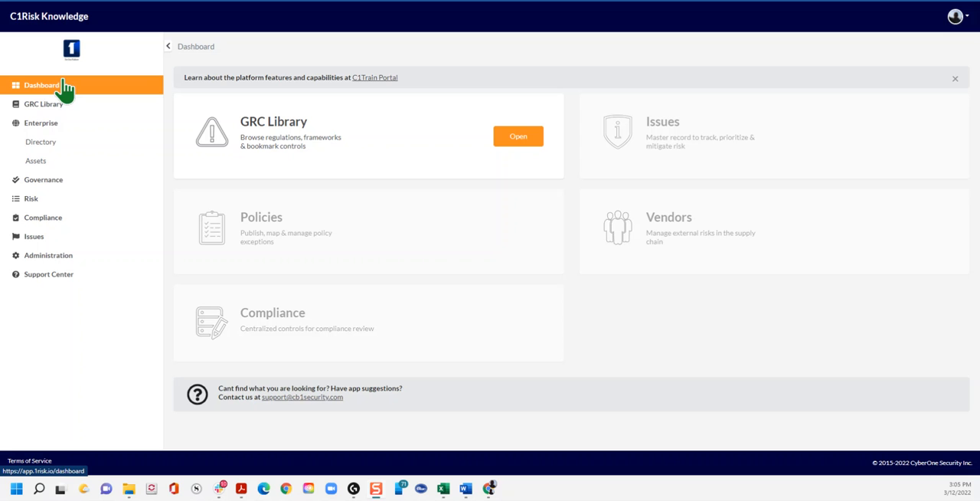
Expand Risk in the sidebar and open the Risk Register listing 14 risks
left_click(31, 199)
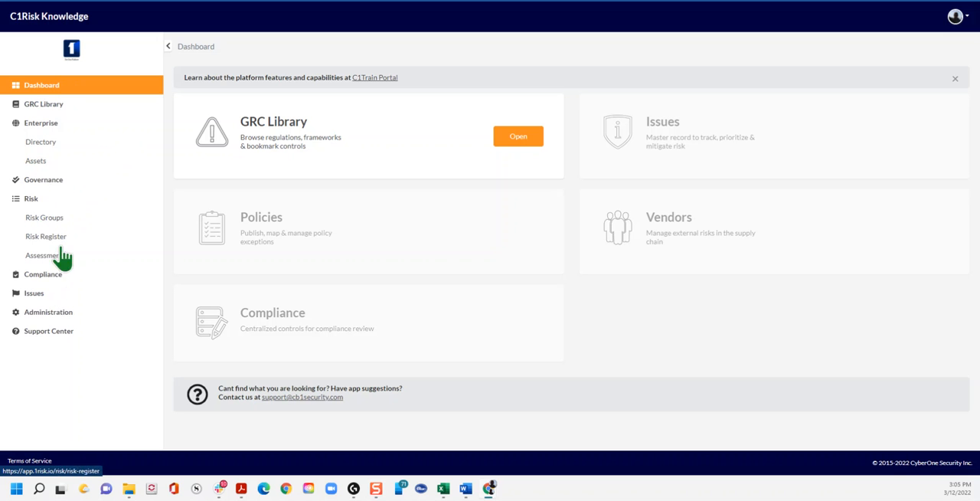
left_click(46, 236)
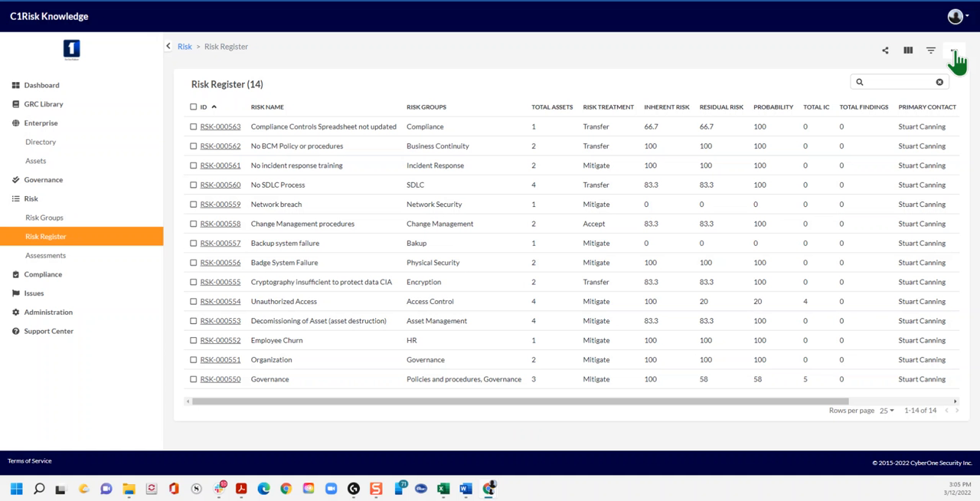
Scroll through a blank new-risk form, then go to Enterprise Assets showing SSL Certificates
left_click(957, 50)
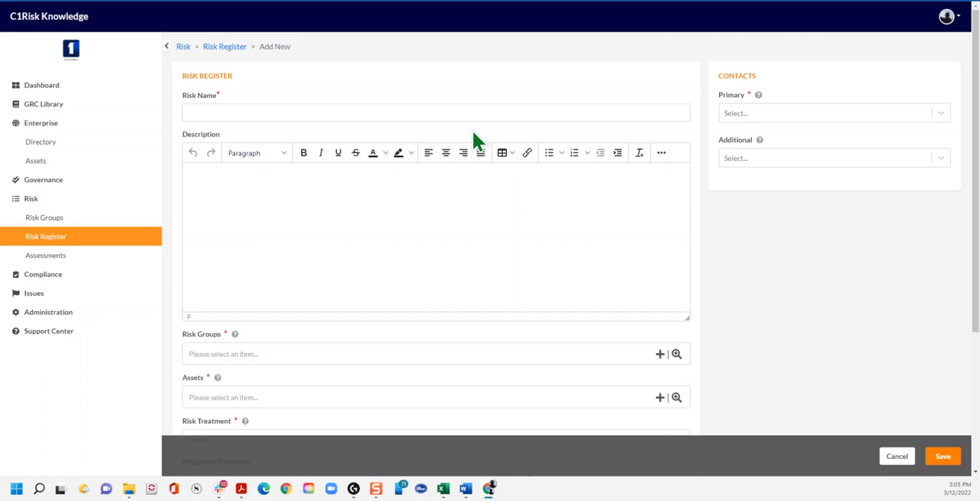
scroll("down", 3)
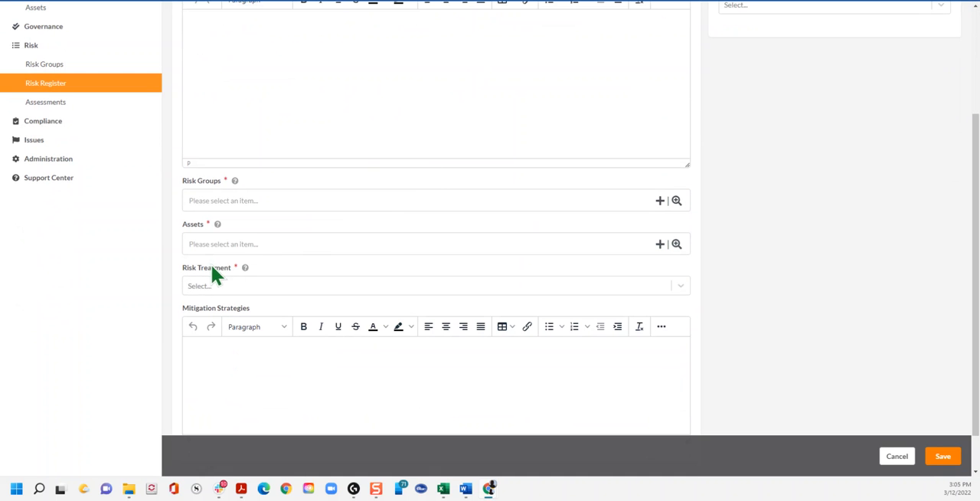
mouse_move(658, 249)
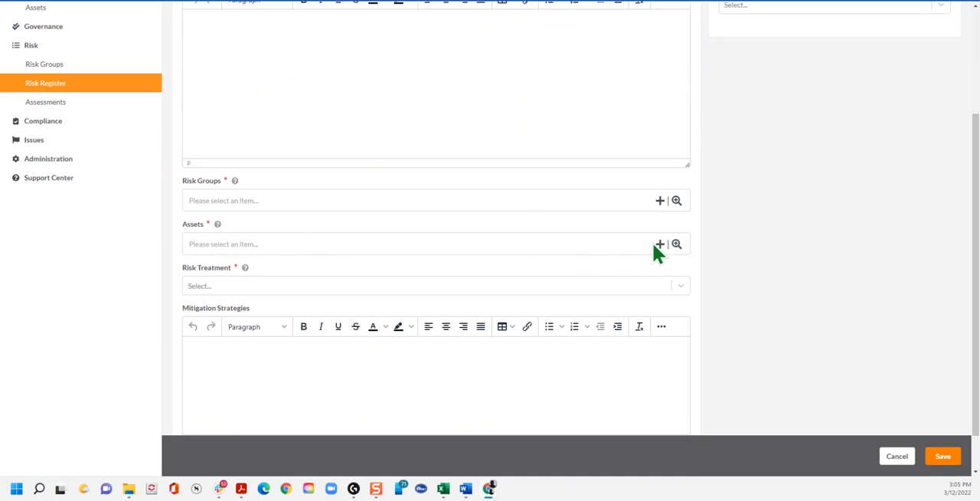
mouse_move(264, 260)
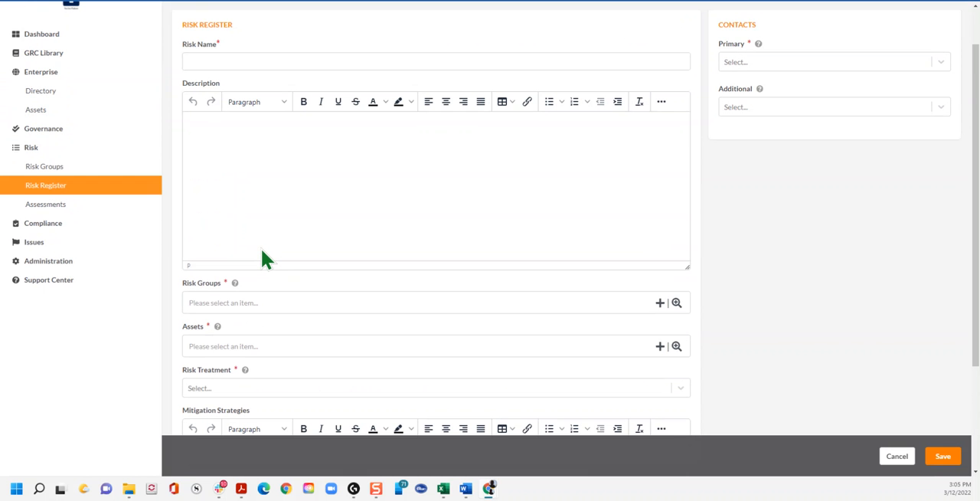
mouse_move(36, 115)
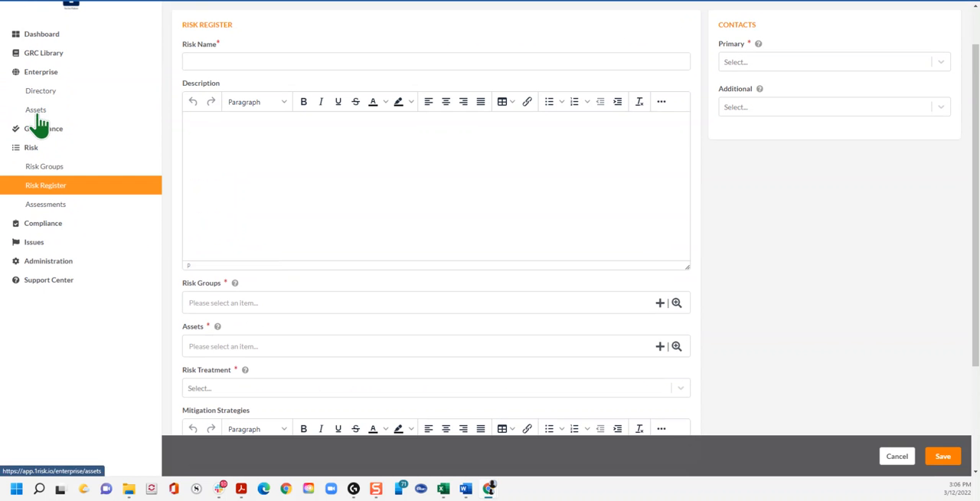
left_click(35, 110)
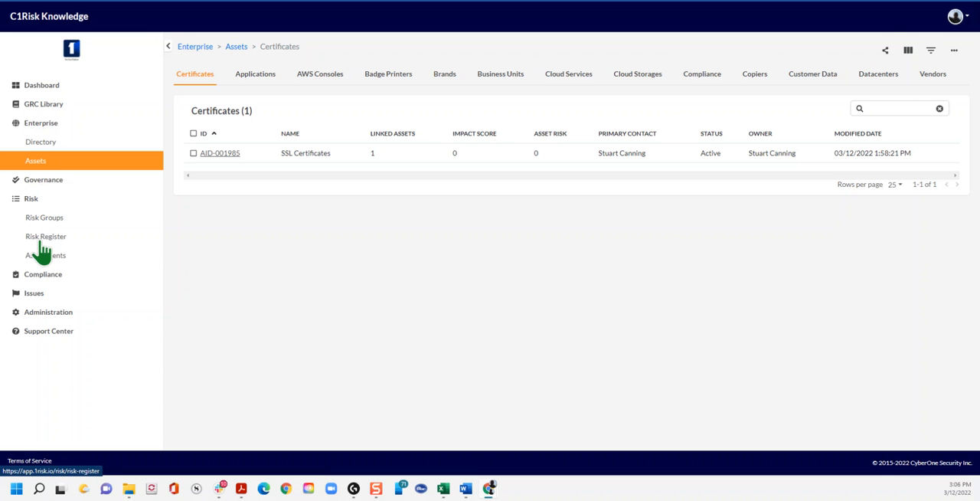
Open risk RSK-000560 No SDLC Process from the register and show its Details tab
left_click(46, 236)
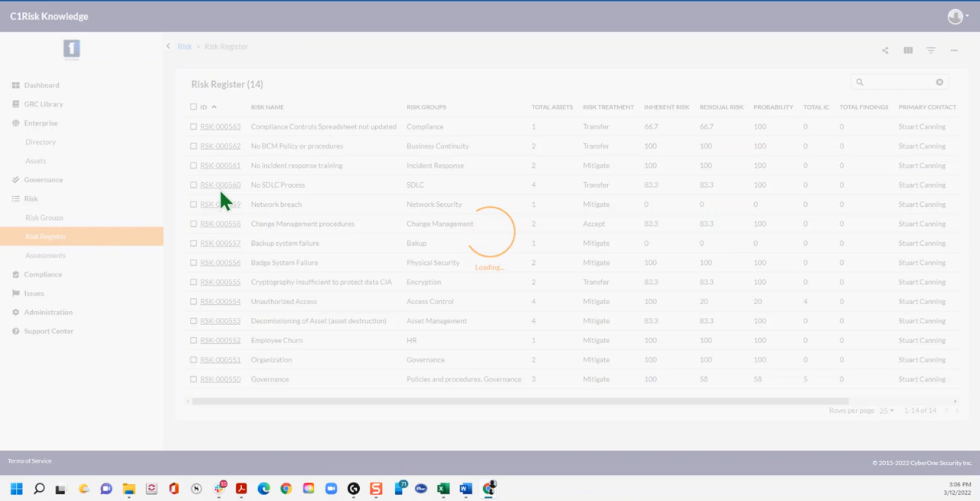
left_click(220, 184)
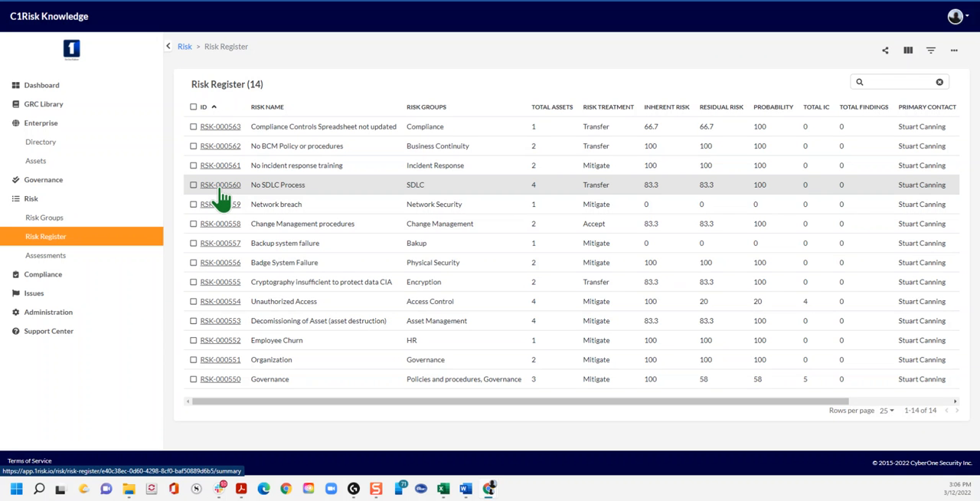
left_click(219, 184)
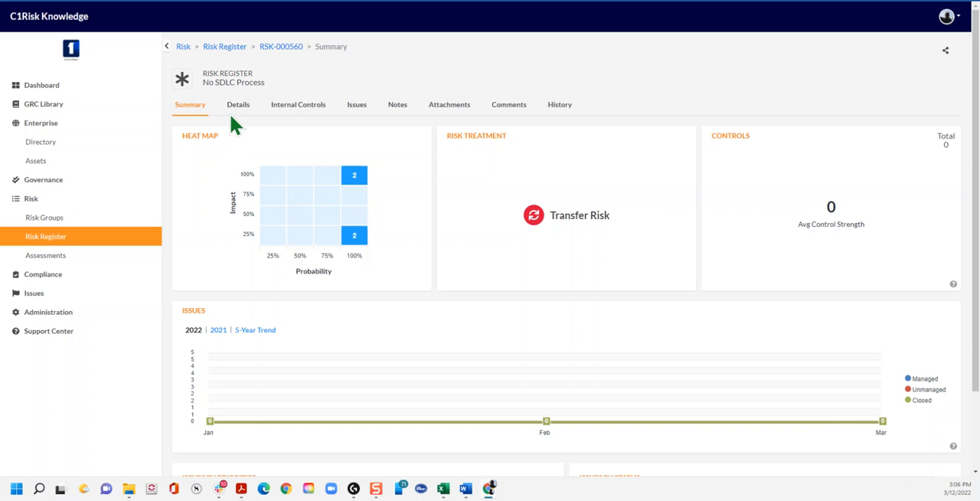
left_click(945, 50)
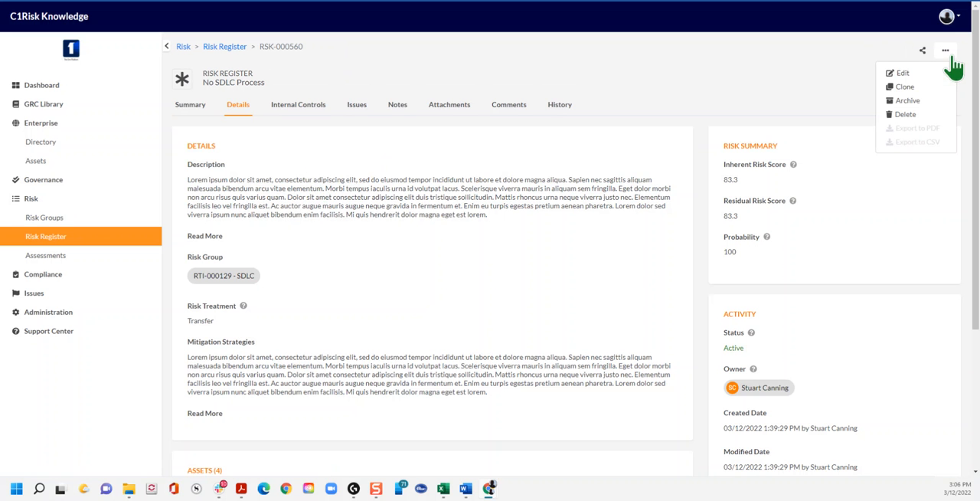
Edit RSK-000560 to add Executive Offices San Francisco as a fifth asset, then save
left_click(903, 72)
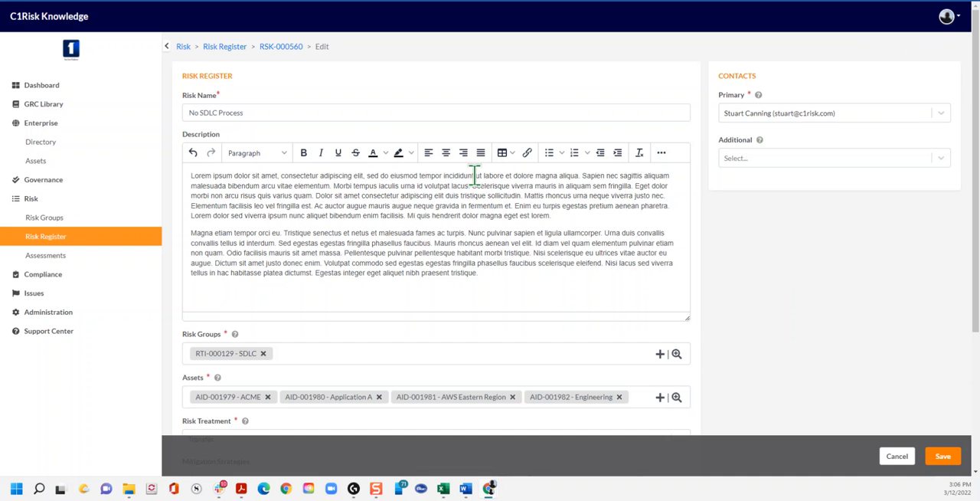
scroll("down", 3)
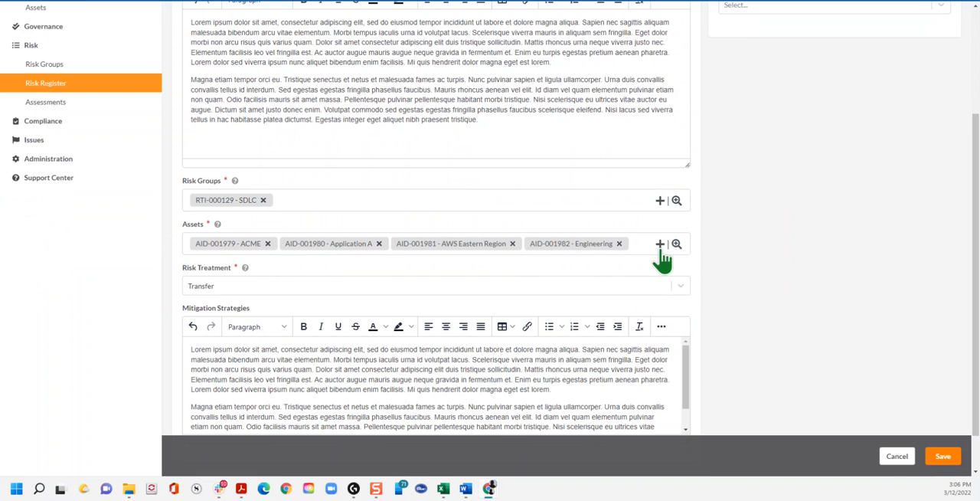
left_click(677, 244)
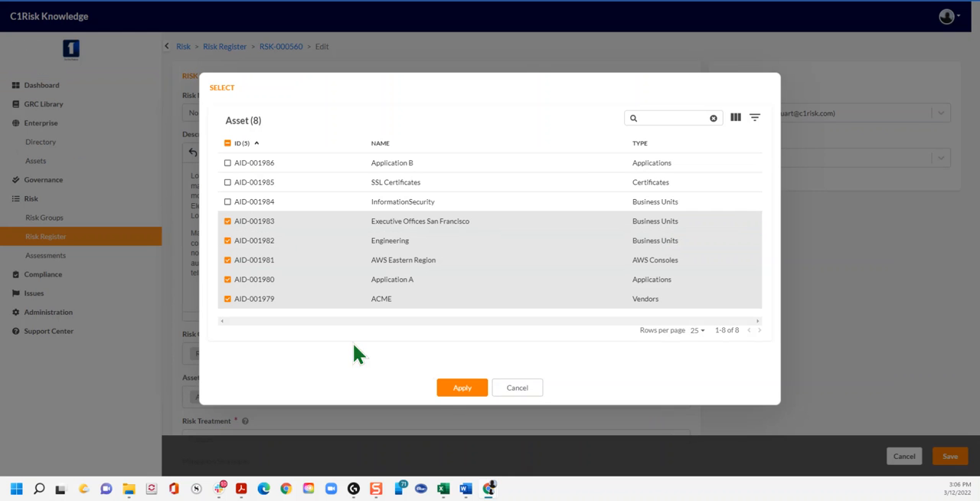
left_click(461, 387)
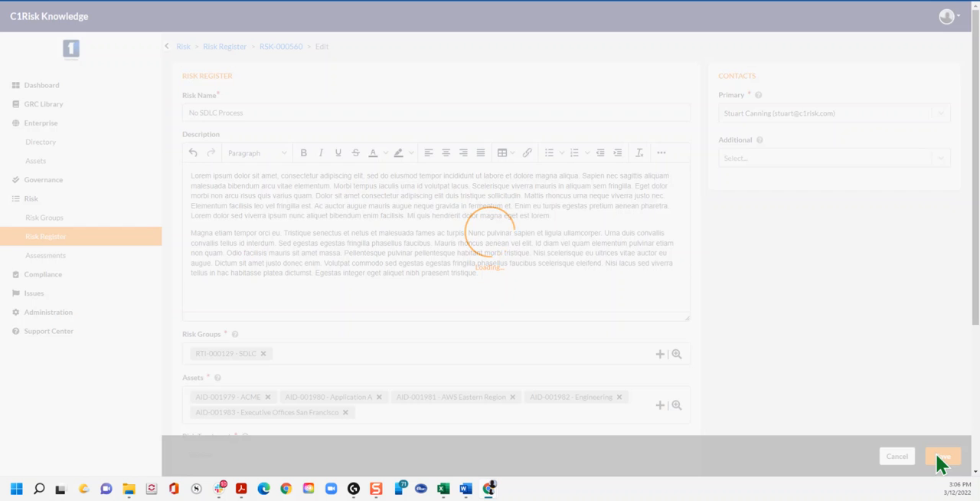
left_click(942, 456)
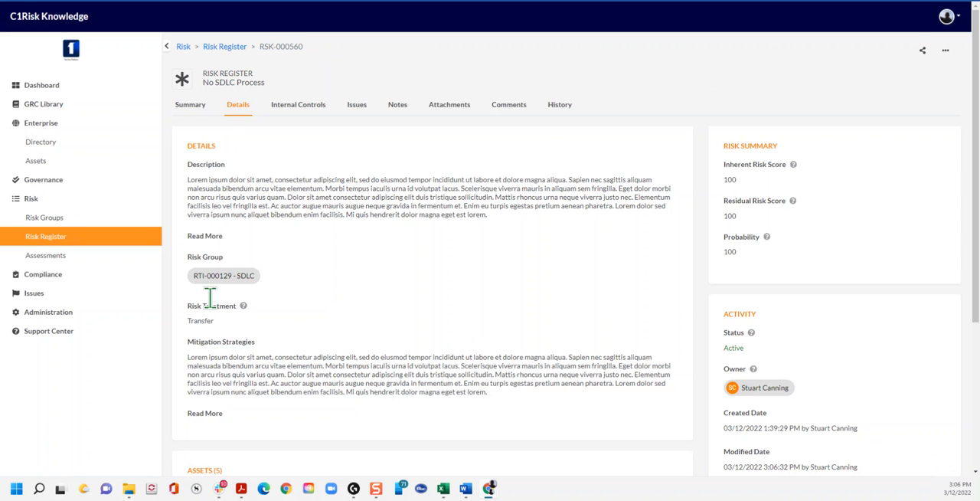
Go to Enterprise Assets and browse the Business Units tab
left_click(35, 160)
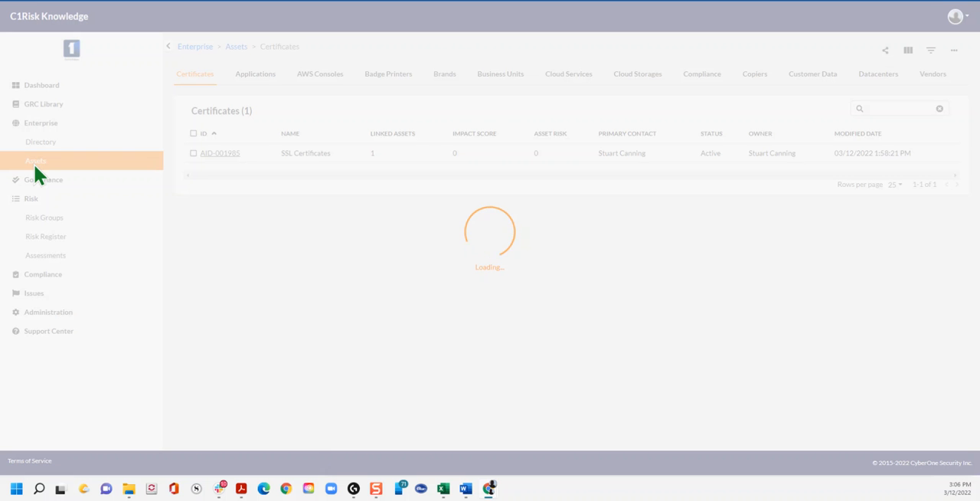
left_click(500, 74)
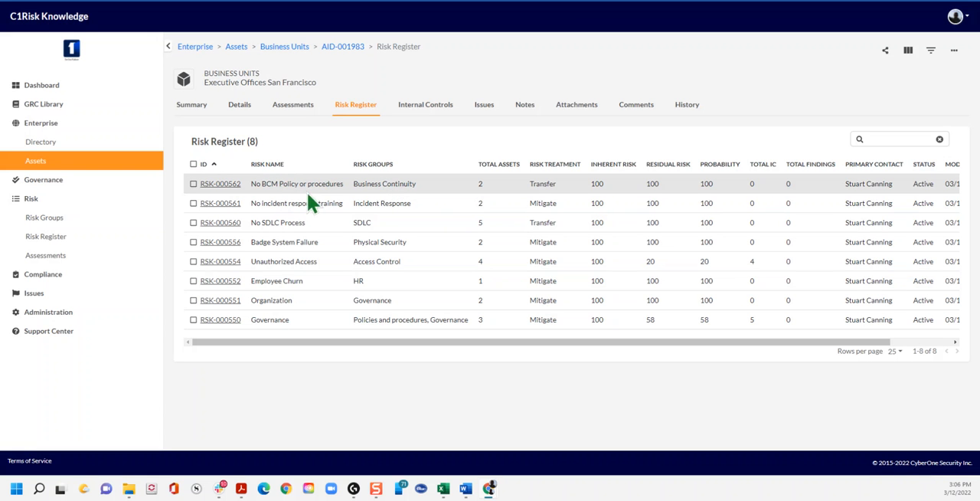
mouse_move(278, 132)
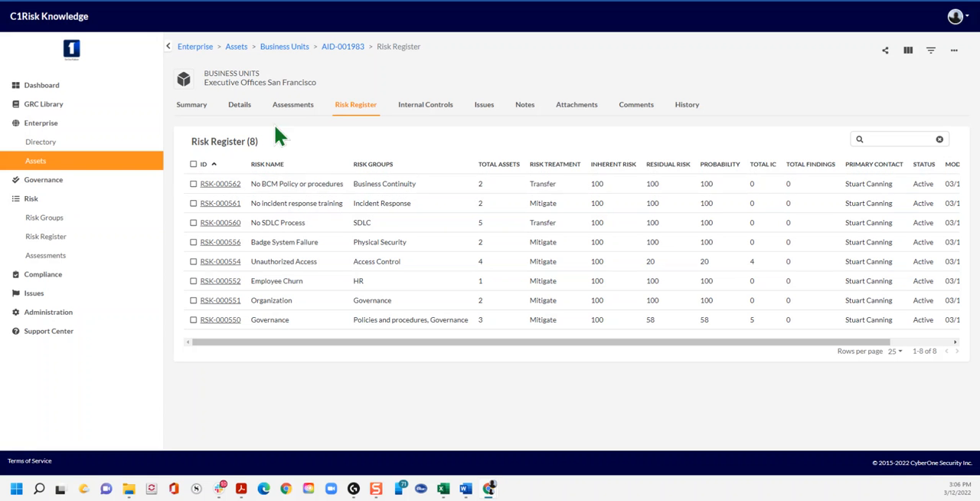
mouse_move(35, 161)
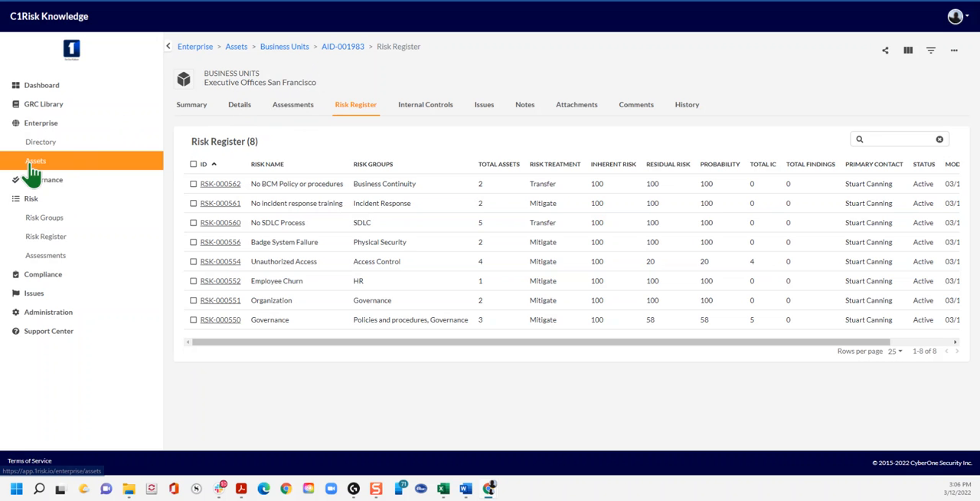
Open Application B's risk register and link RSK-000554 Unauthorized Access to it
left_click(36, 161)
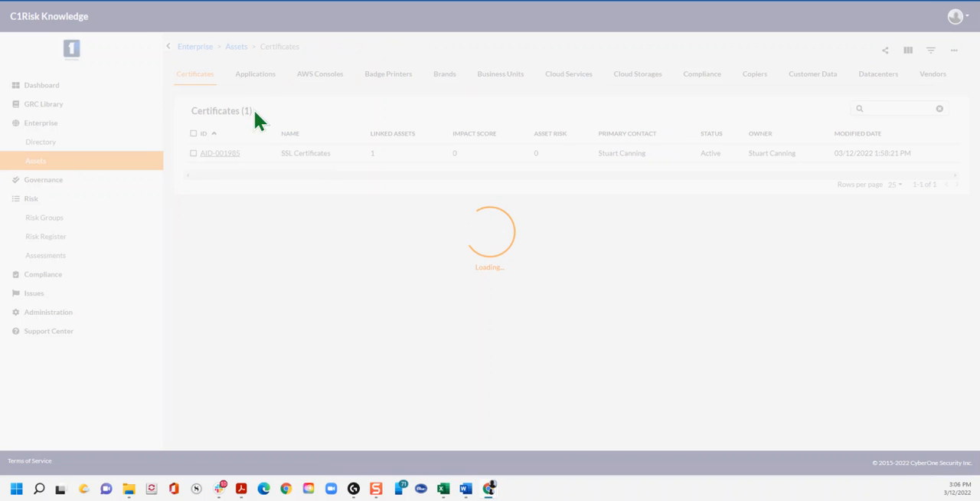
left_click(255, 74)
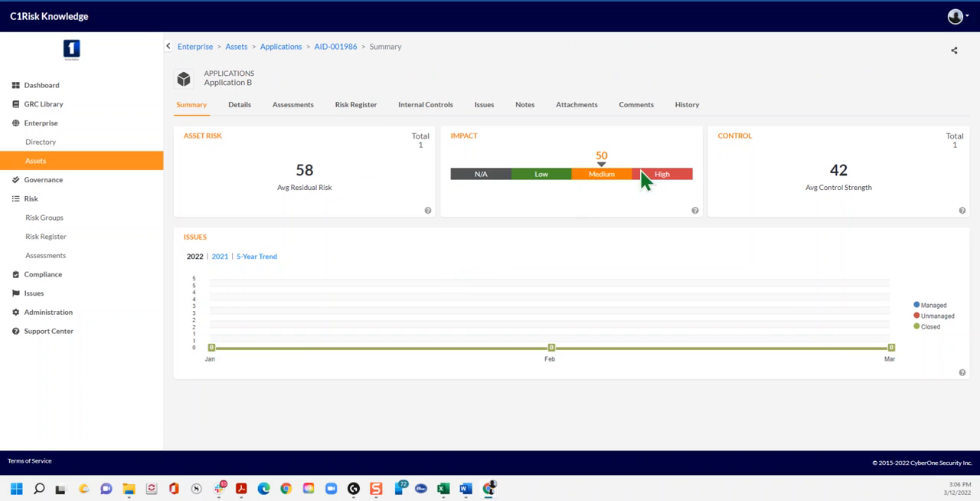
left_click(355, 104)
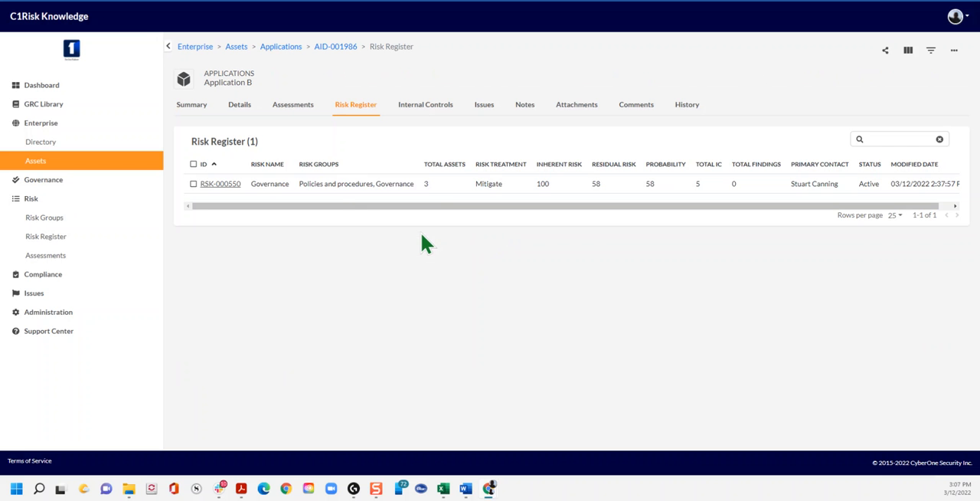
mouse_move(971, 84)
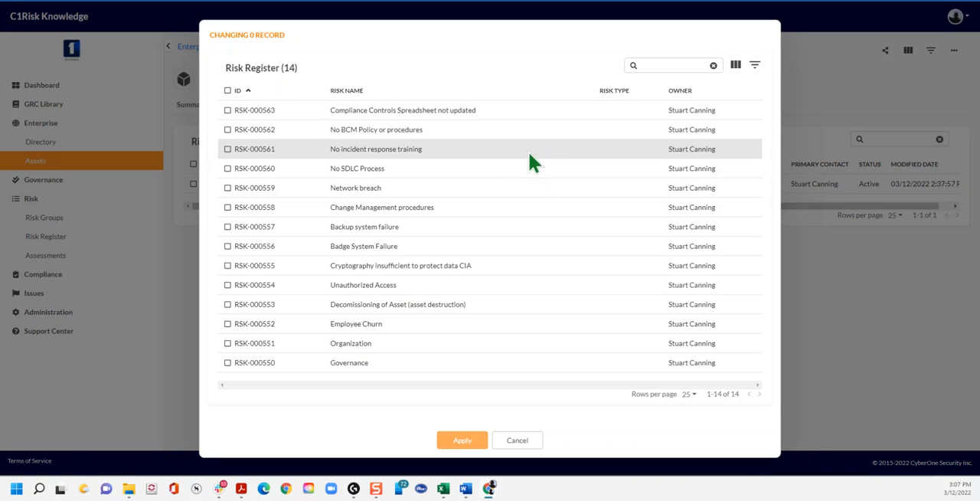
mouse_move(494, 164)
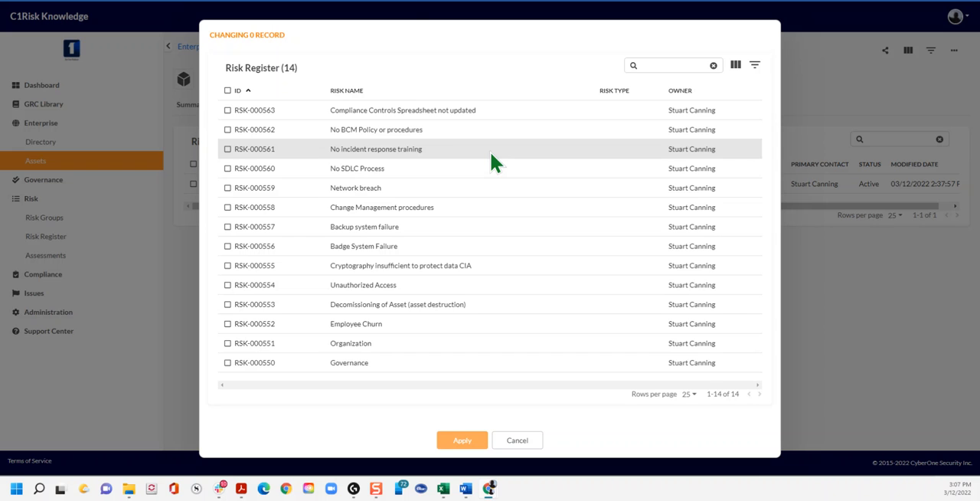
mouse_move(406, 269)
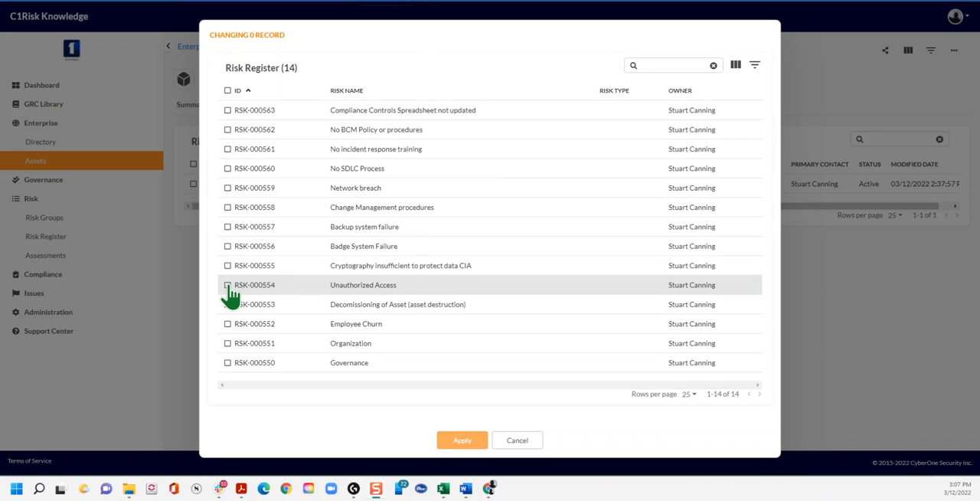
left_click(227, 284)
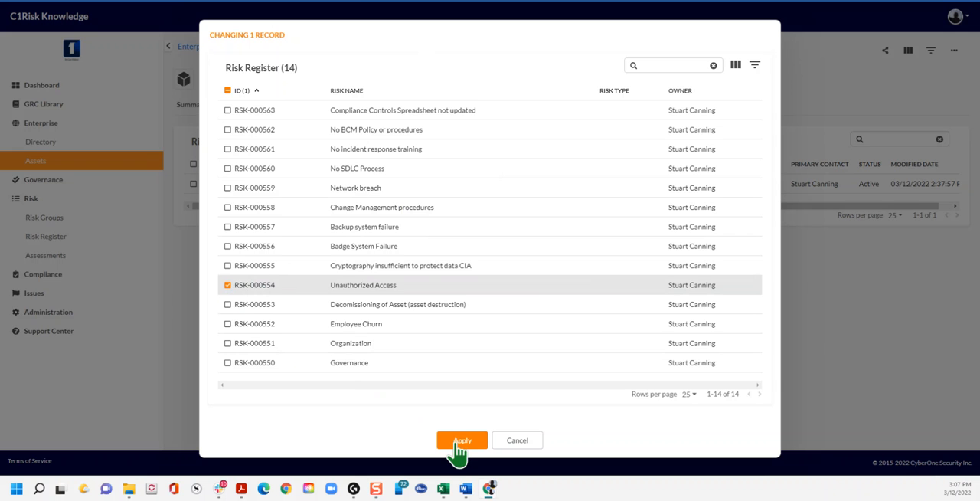
left_click(462, 440)
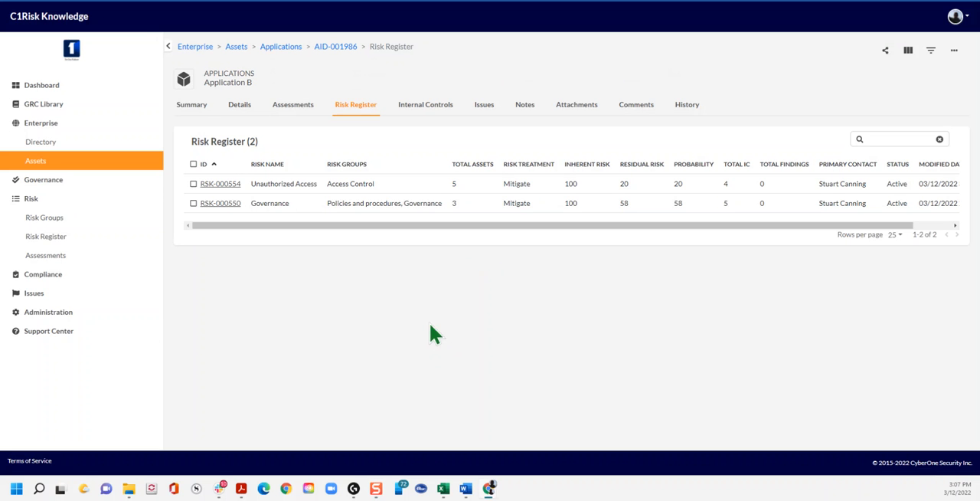
mouse_move(667, 198)
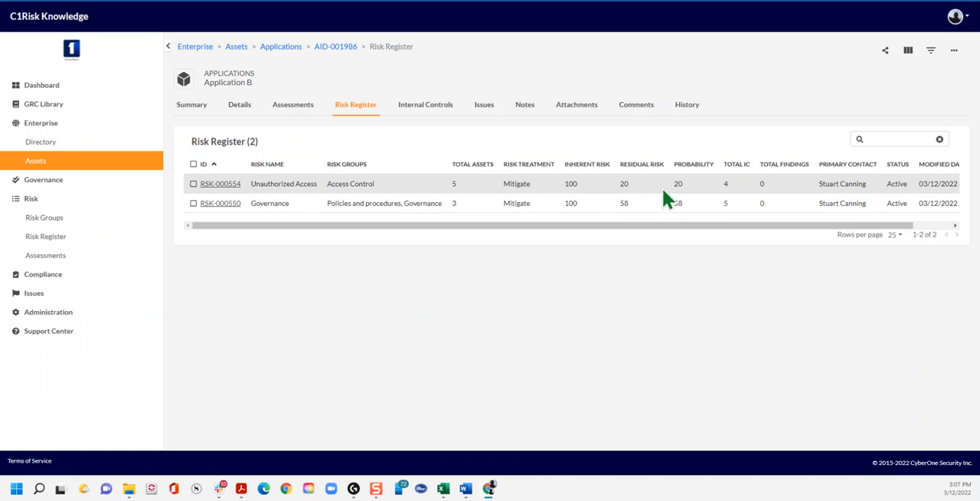
mouse_move(649, 198)
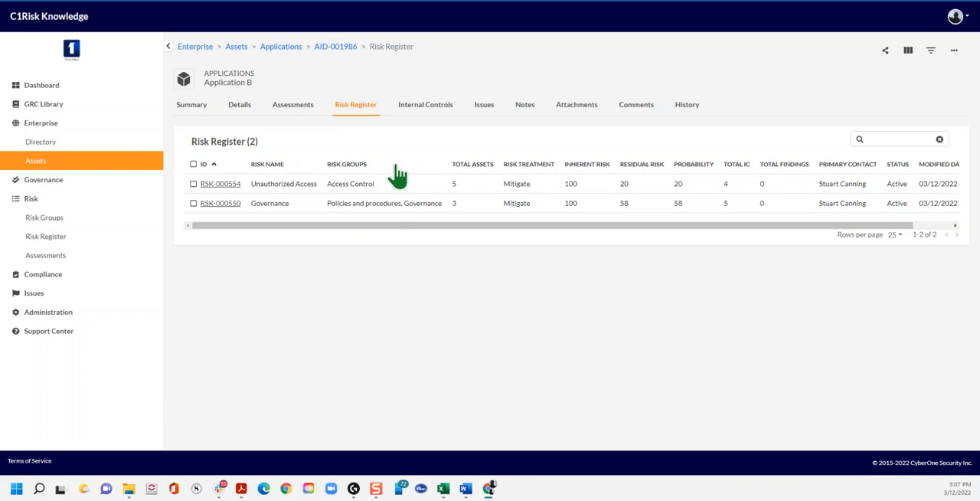
mouse_move(391, 145)
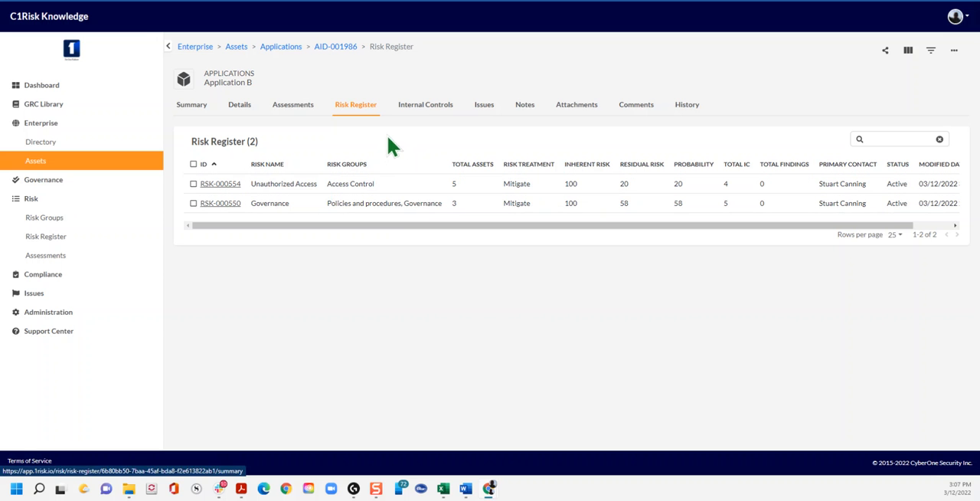
Review Application B's two linked risks, then switch to its Internal Controls tab
left_click(425, 104)
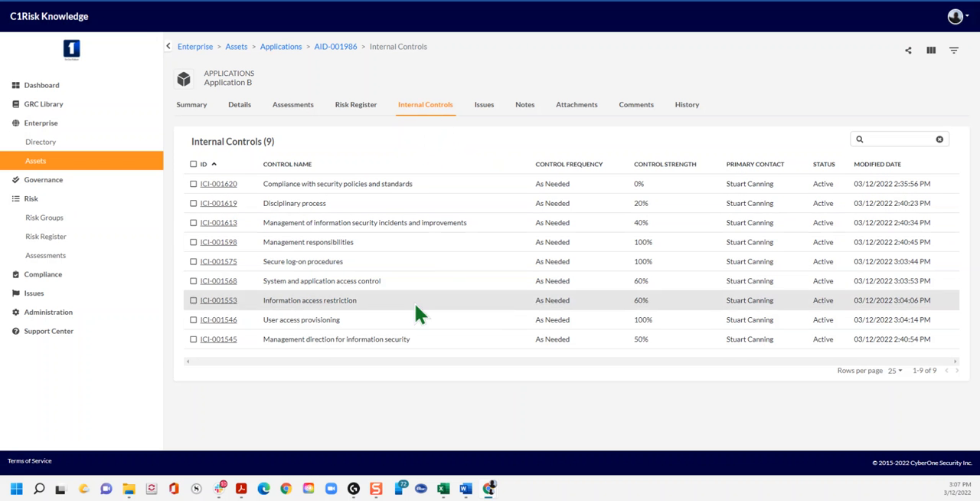
mouse_move(402, 201)
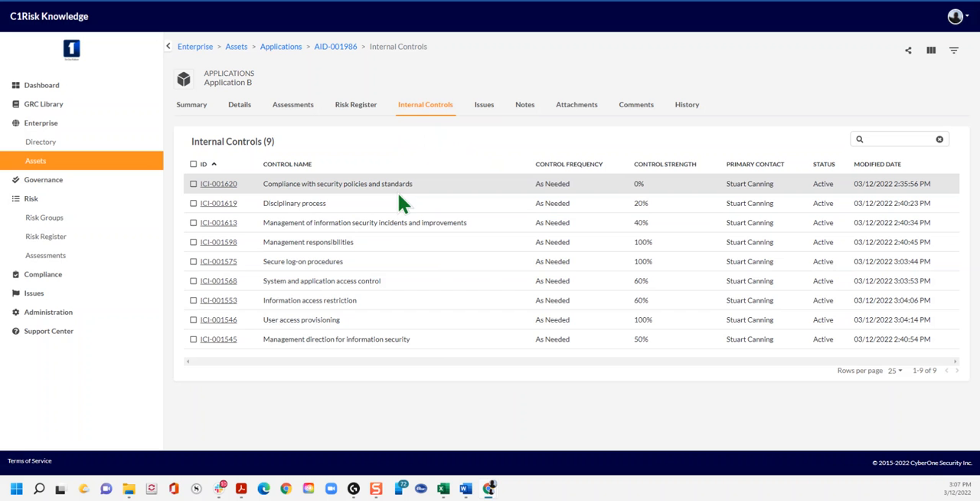
mouse_move(390, 318)
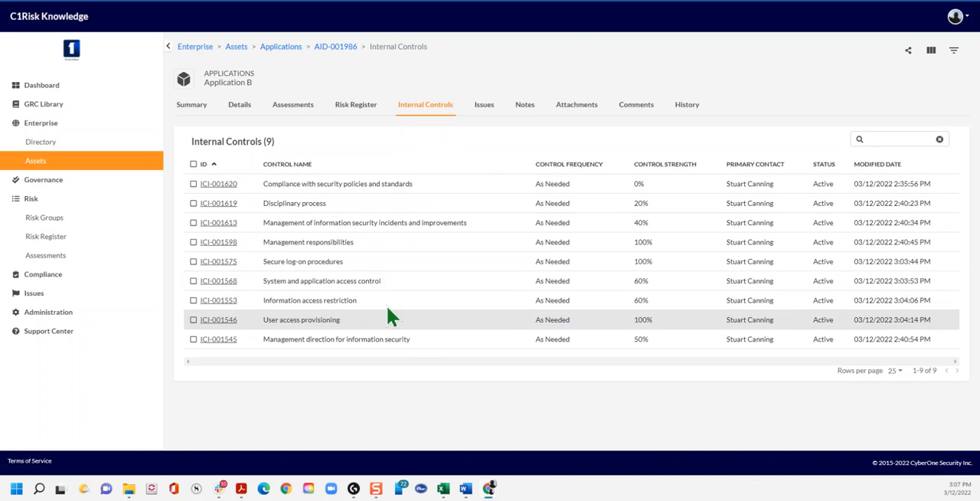
Review the nine internal controls, then view Application B's Summary tab scores
left_click(192, 104)
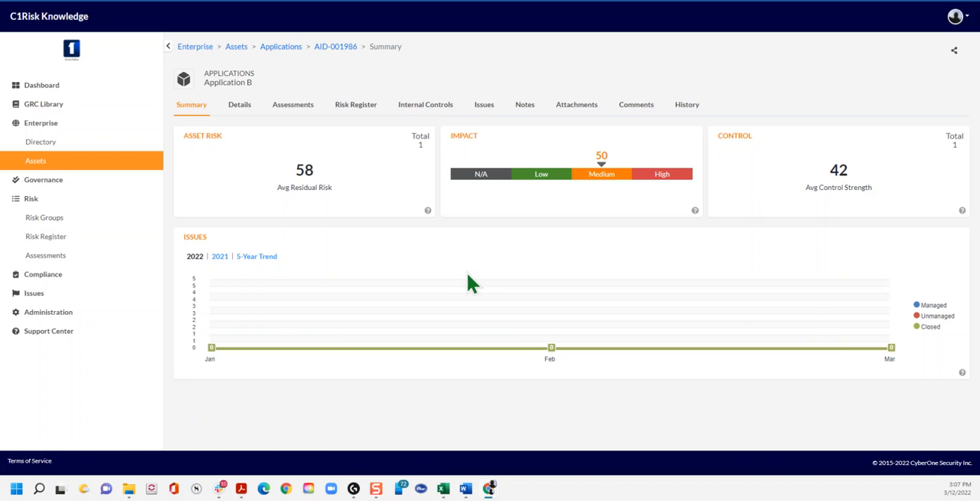
mouse_move(758, 191)
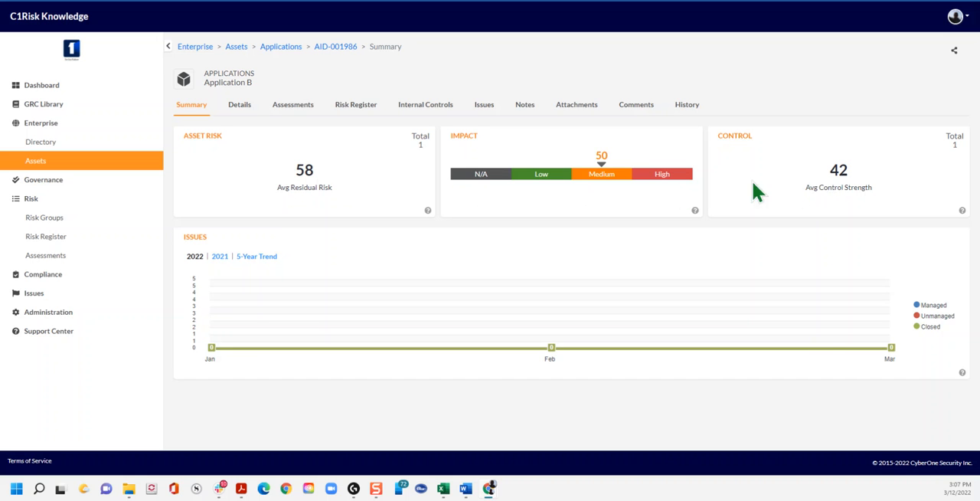
mouse_move(283, 193)
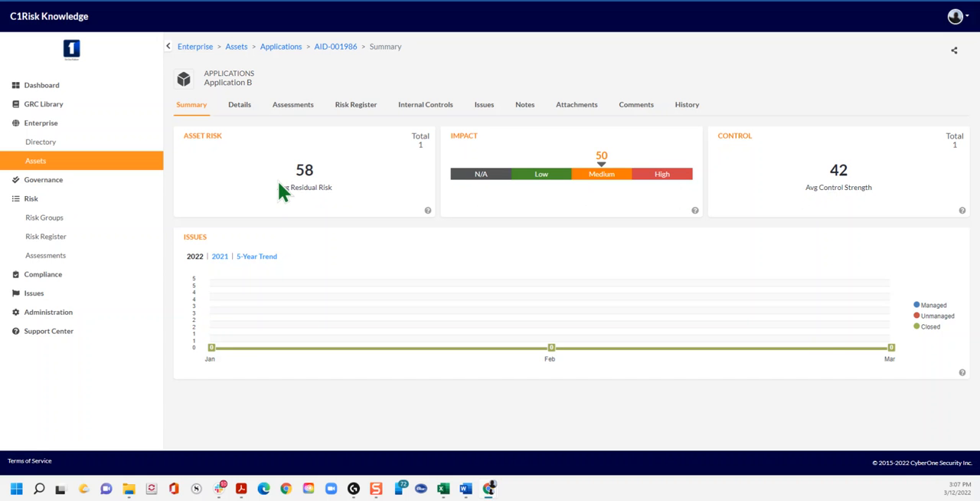
mouse_move(856, 186)
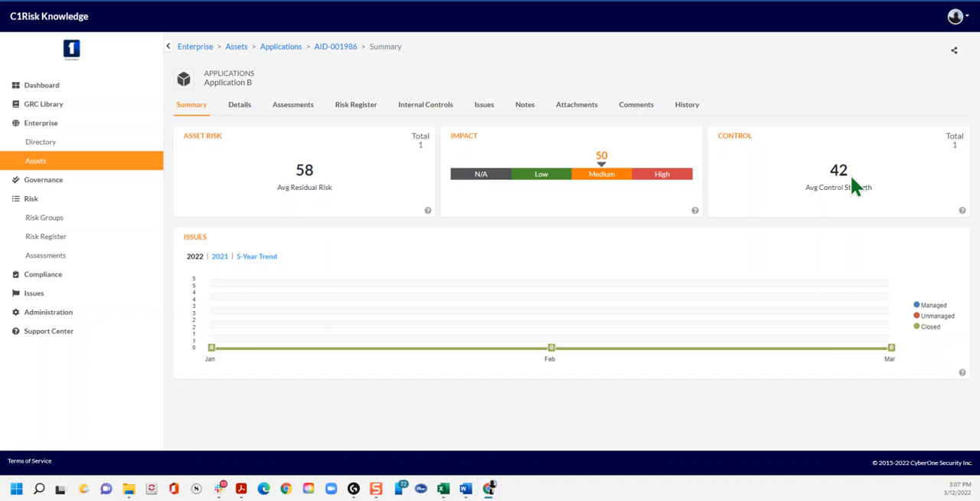
mouse_move(421, 111)
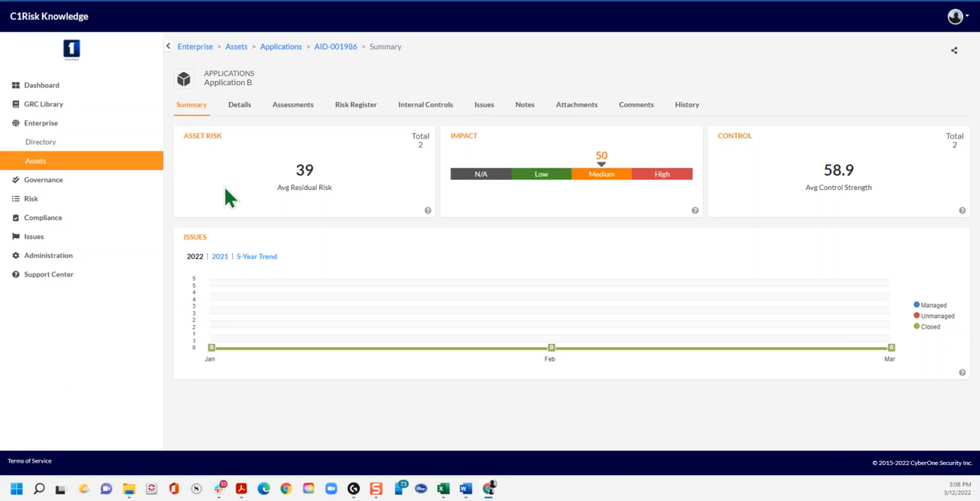
mouse_move(421, 163)
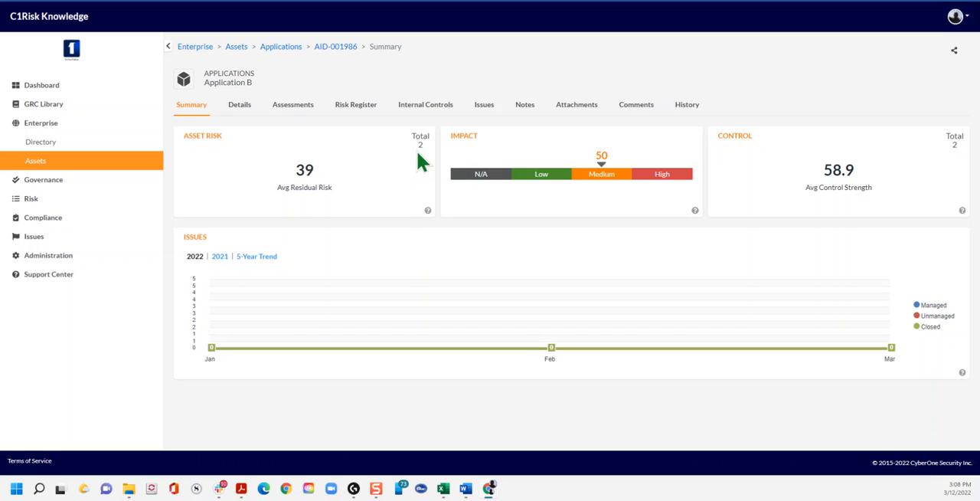
mouse_move(884, 197)
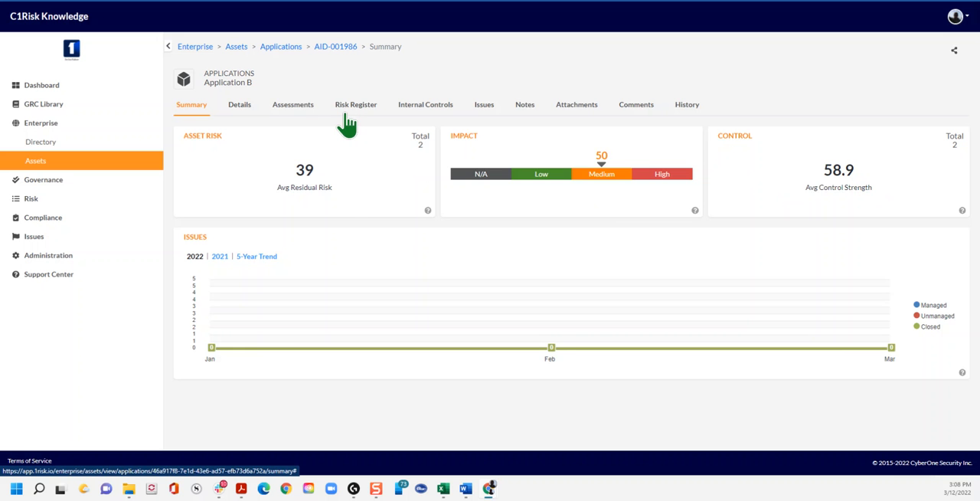
From Application B's Risk Register tab, choose Add New to start a risk
left_click(356, 104)
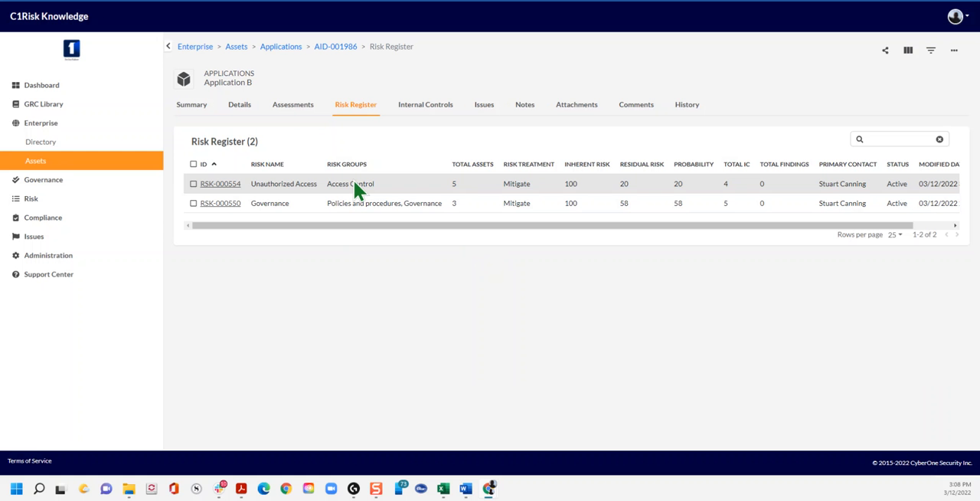
left_click(954, 50)
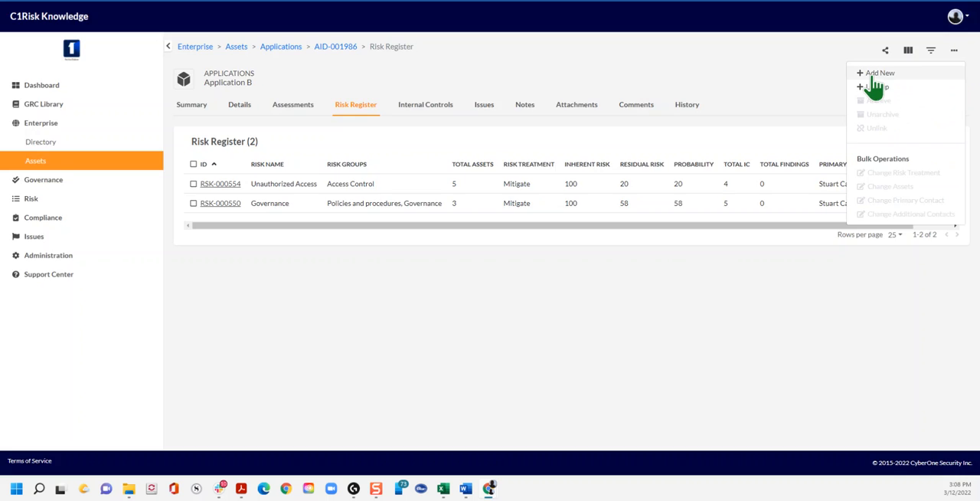
left_click(878, 72)
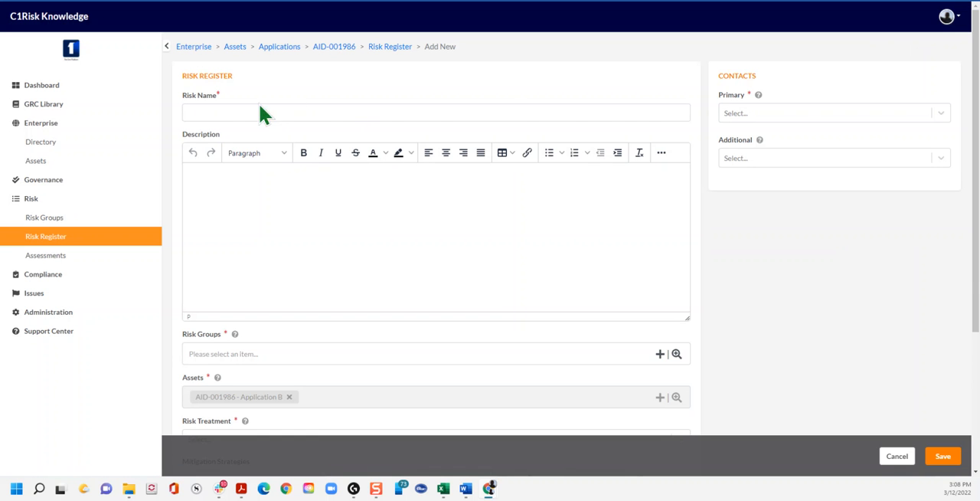
Switch to the main Risk Register's new-risk form and scroll its blank fields
left_click(437, 112)
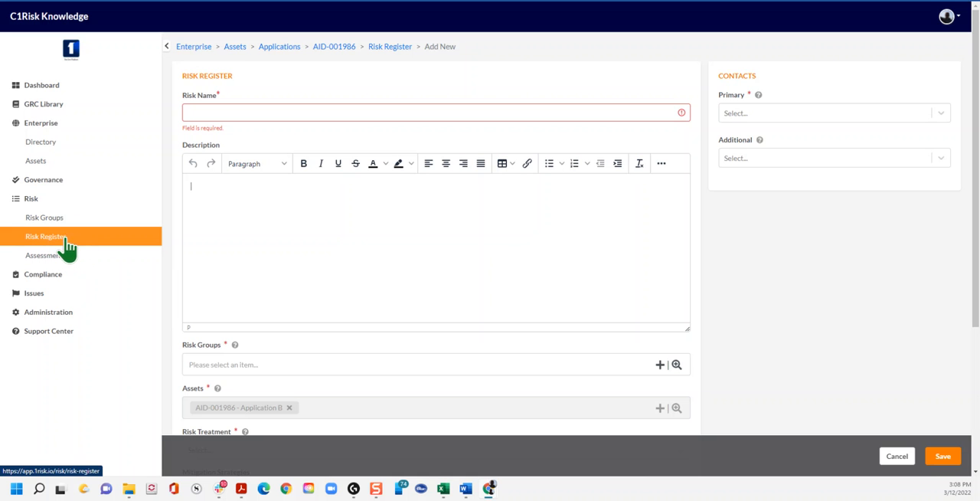
left_click(46, 236)
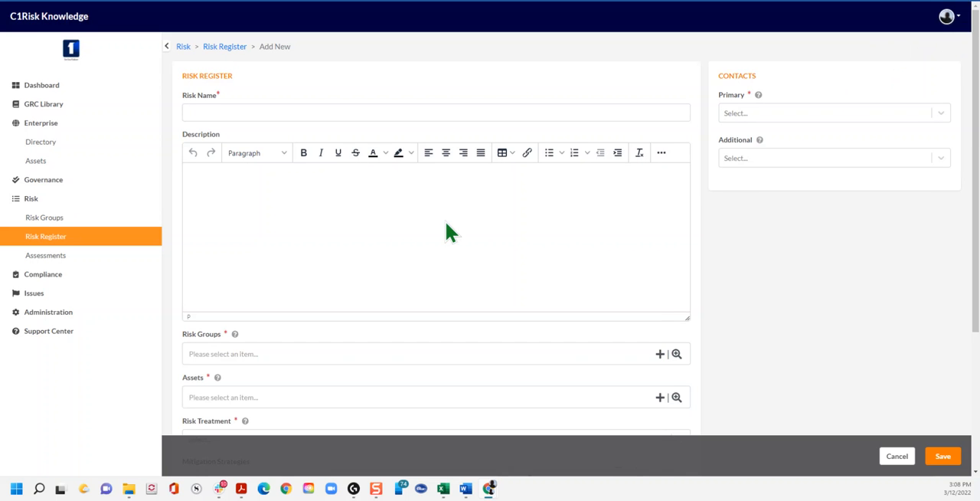
scroll("down", 3)
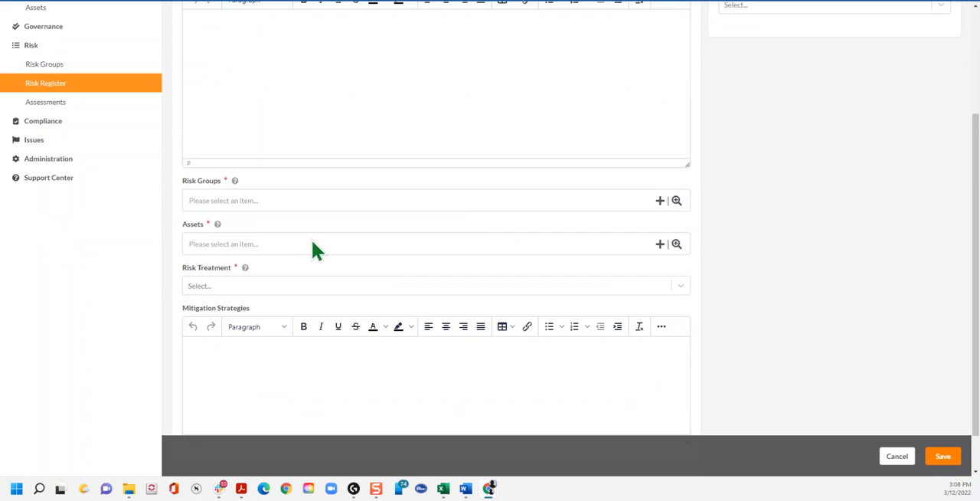